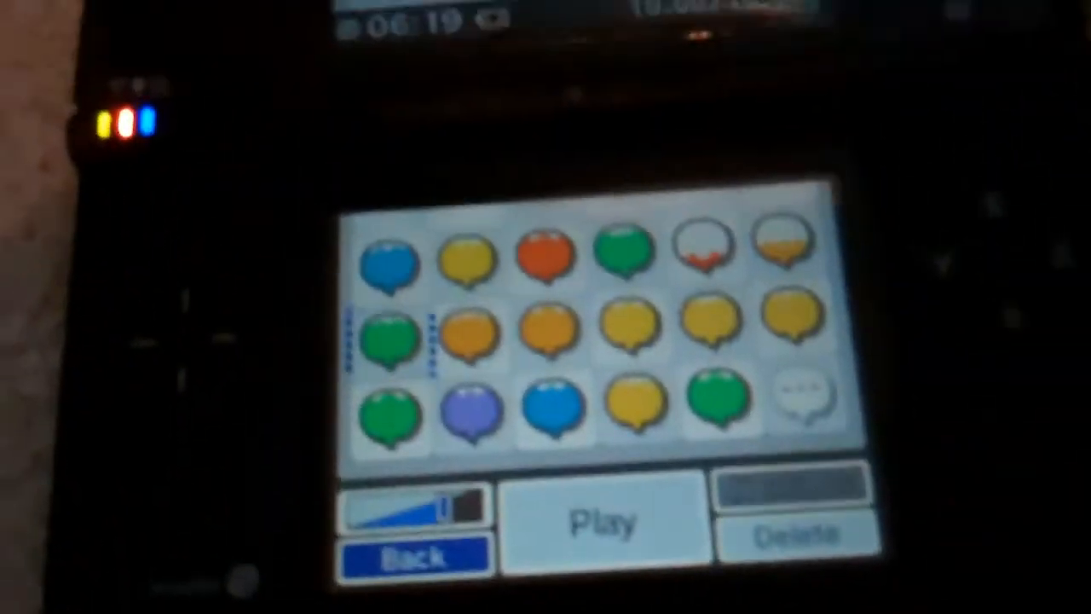
- Select a saved voice recording from the collection grid and open it for playback
{"action": "left_click", "coordinate": [606, 520]}
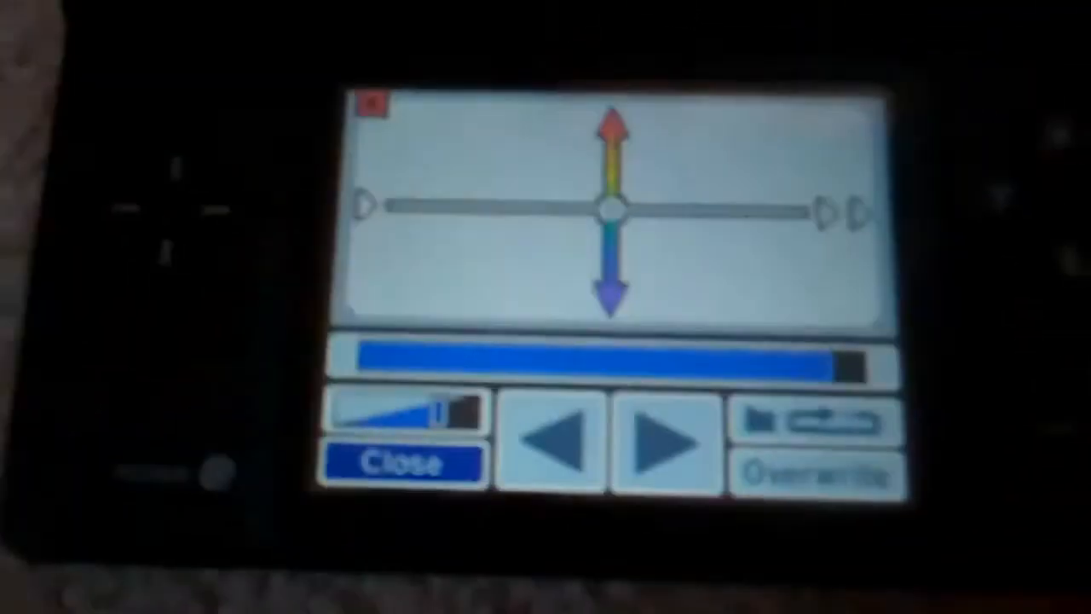
- Replay the recording with the marker centred for default pitch and speed
{"action": "left_click", "coordinate": [652, 439]}
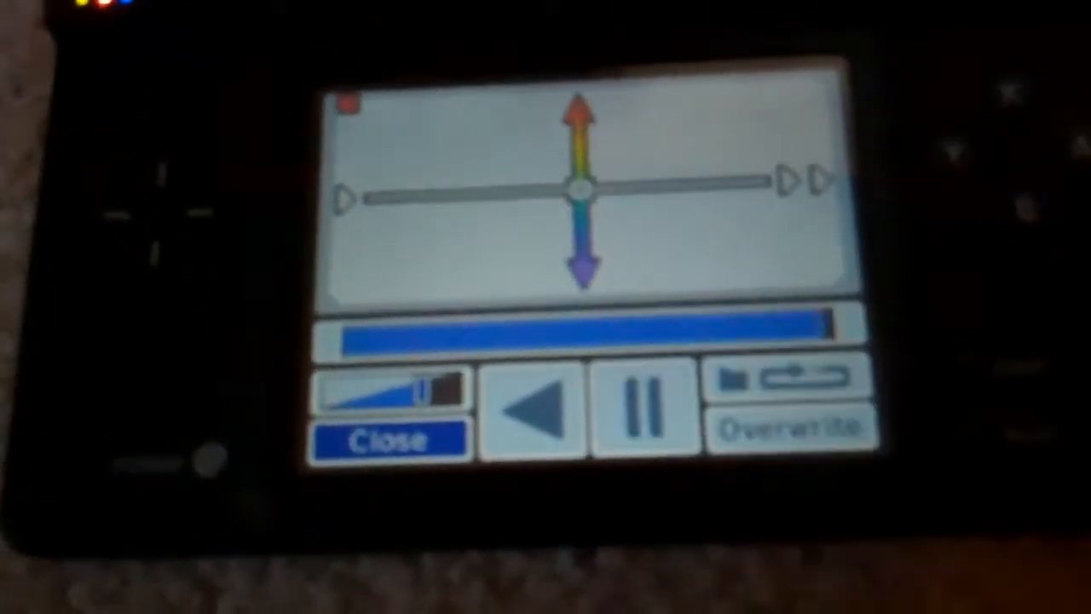